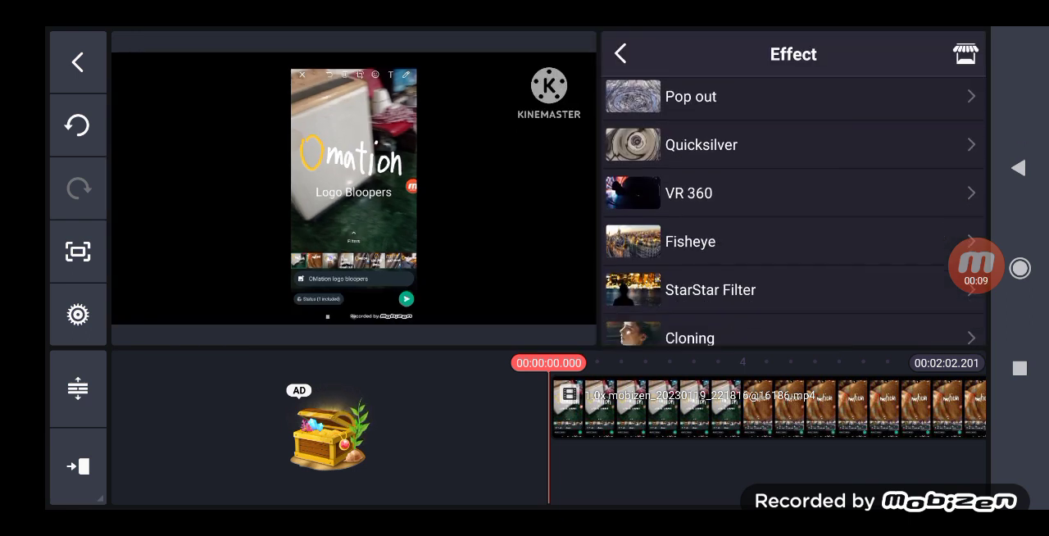
Add a Color Changer effect layer over the clip from the Effect list
scroll("down", 3)
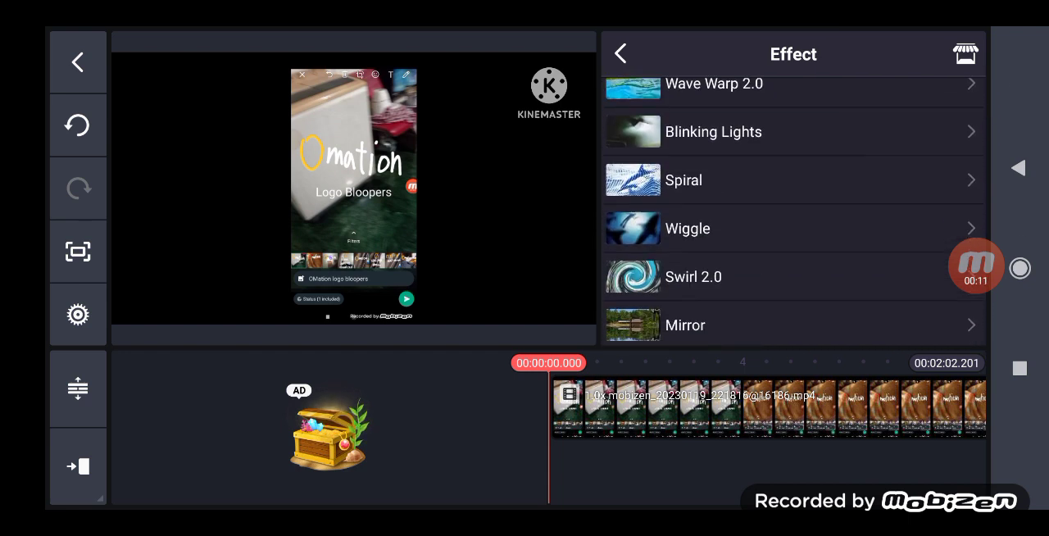
scroll("down", 3)
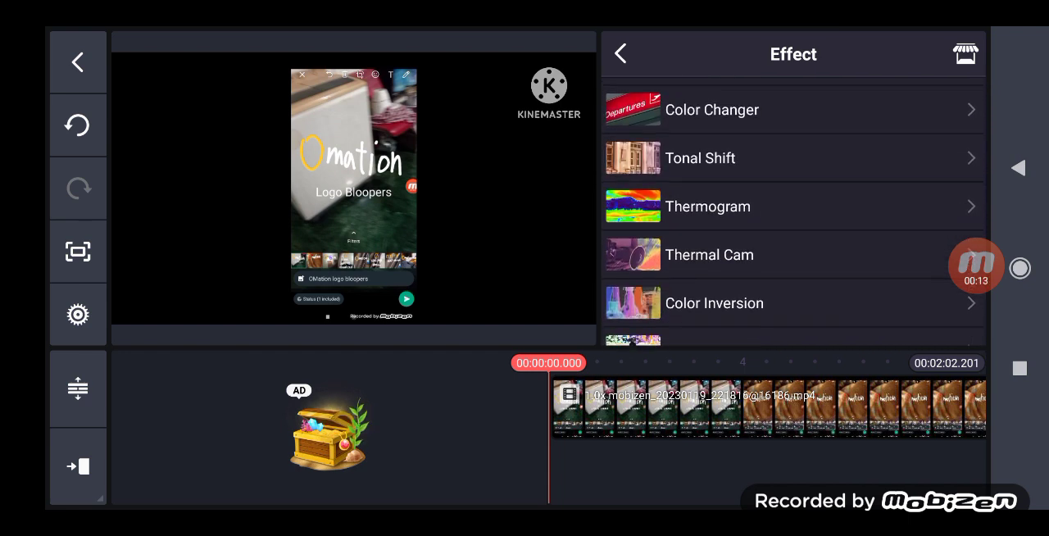
left_click(711, 108)
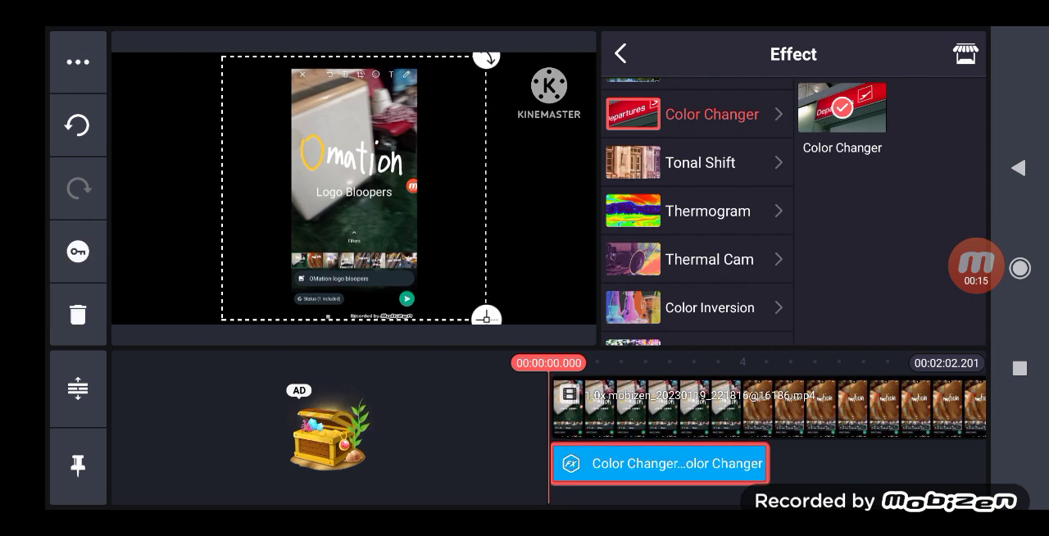
left_click(619, 52)
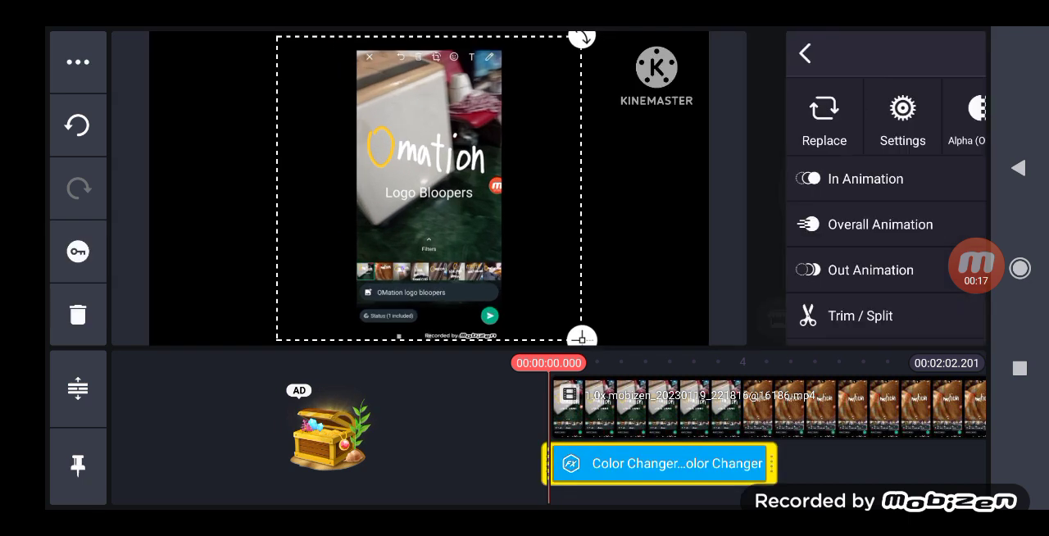
Shift the Color Changer hue to about 131 so the Omation logo turns teal
left_click(901, 115)
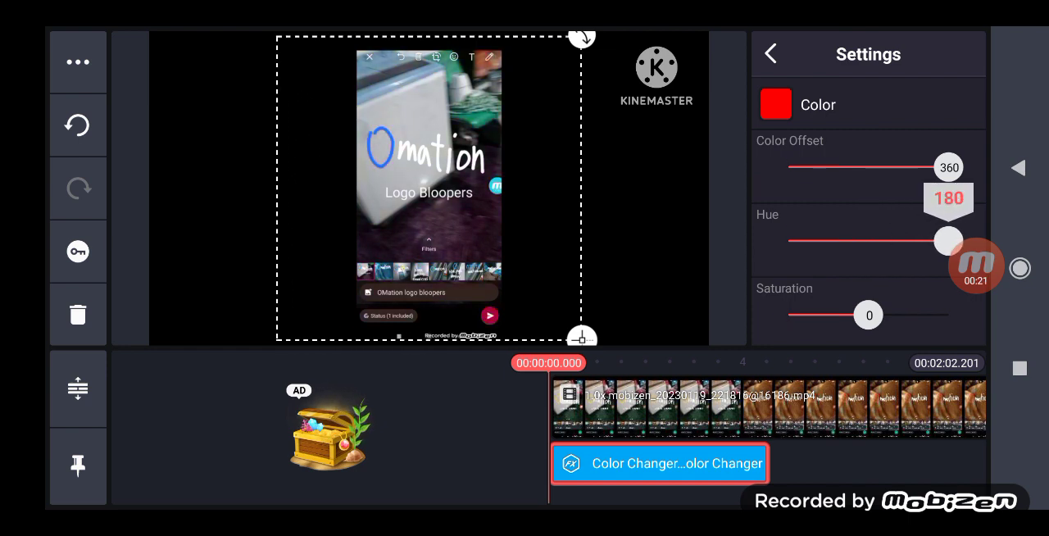
left_click_drag(947, 239, 911, 239)
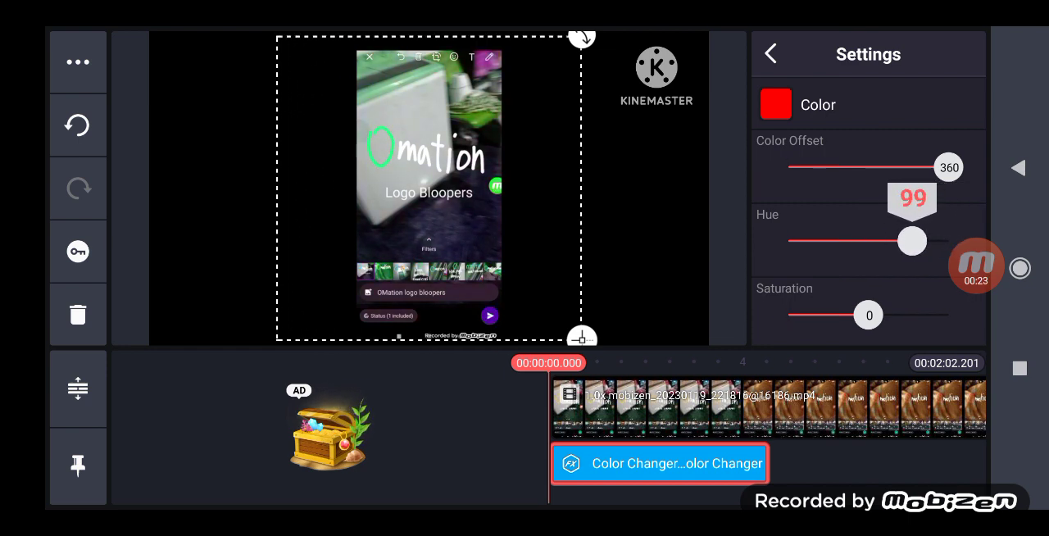
left_click_drag(912, 239, 897, 240)
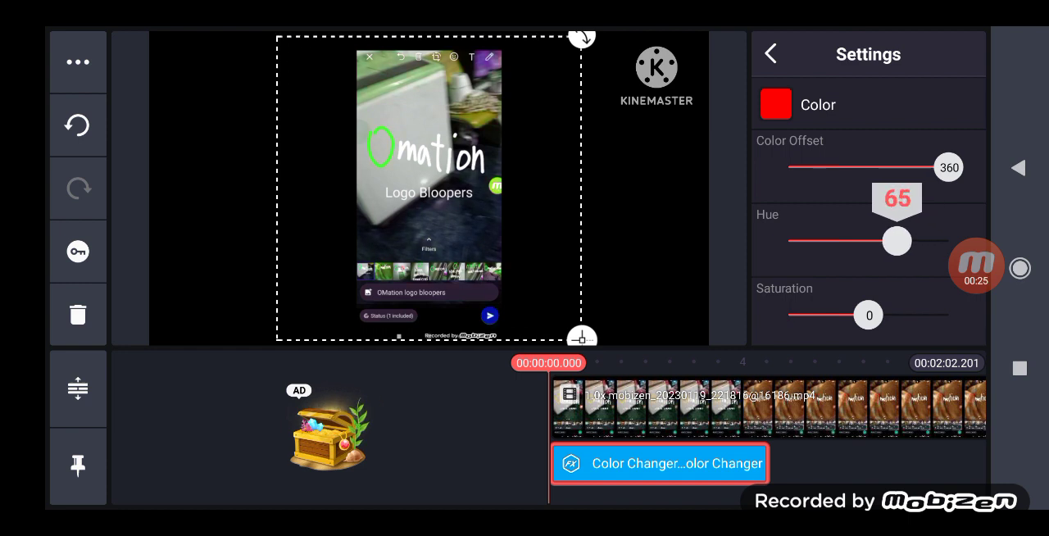
left_click_drag(894, 241, 916, 241)
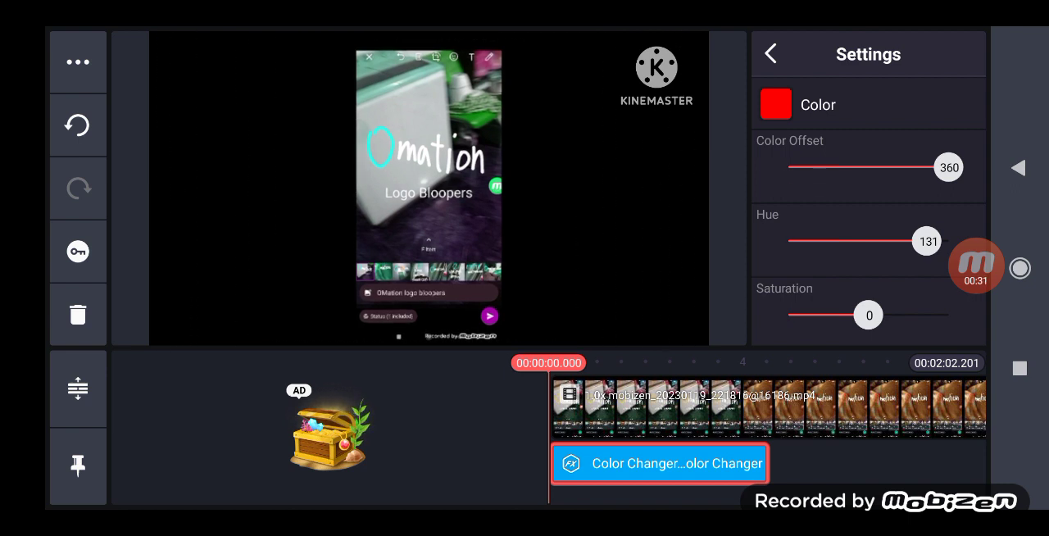
left_click(770, 52)
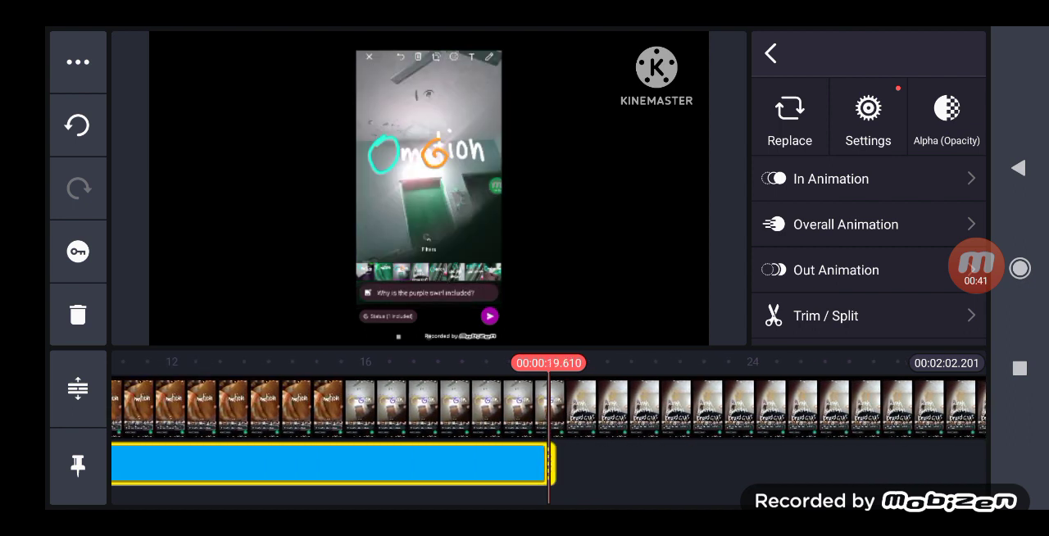
Re-tune the Color Changer hue further into the clip, ending around 114
left_click(869, 115)
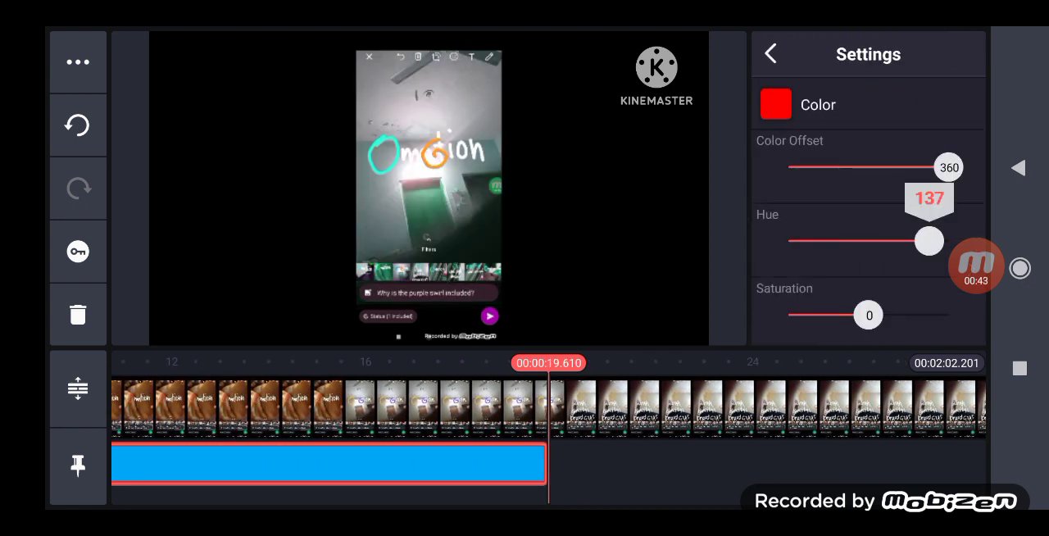
left_click_drag(928, 239, 915, 239)
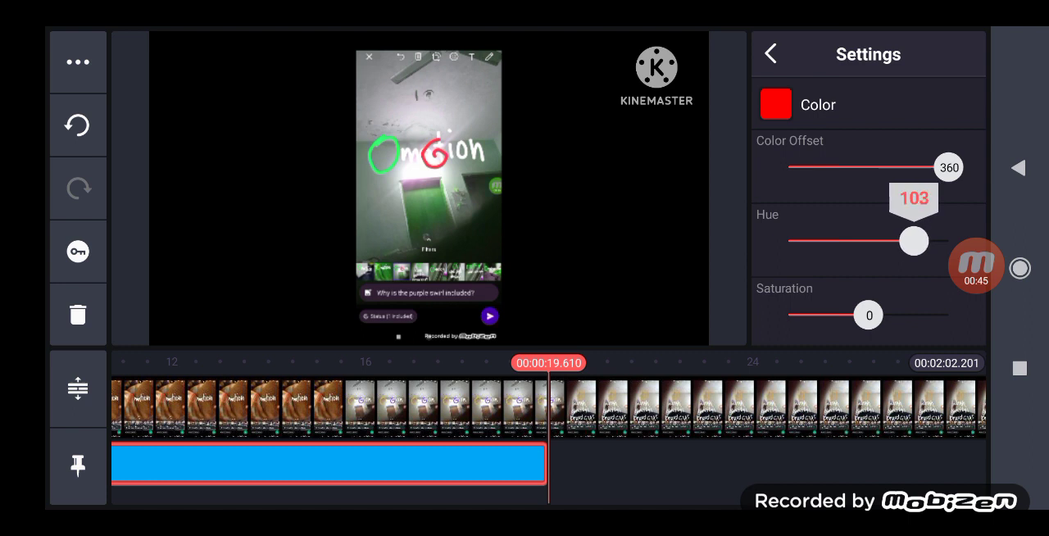
left_click_drag(915, 239, 924, 239)
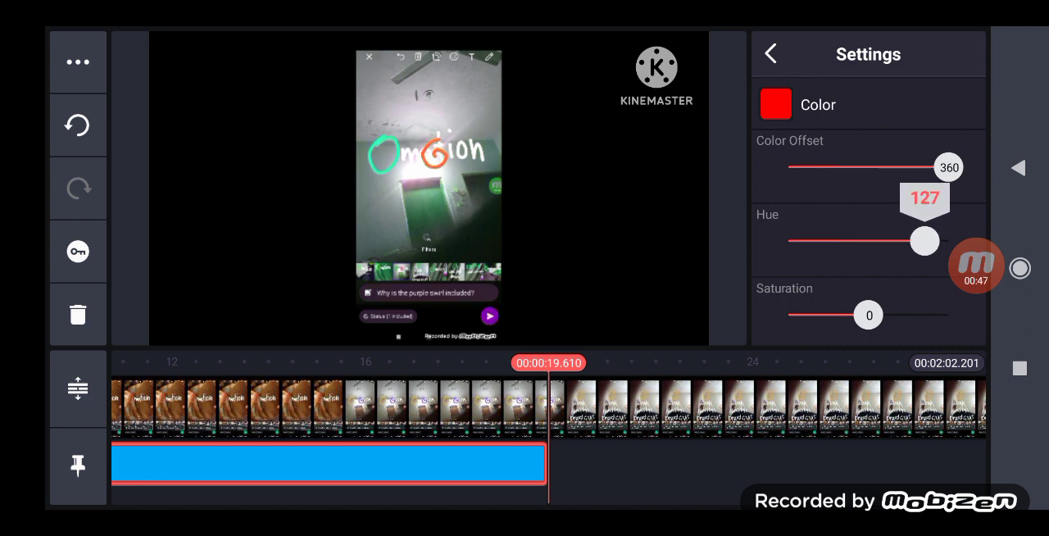
left_click_drag(924, 239, 917, 239)
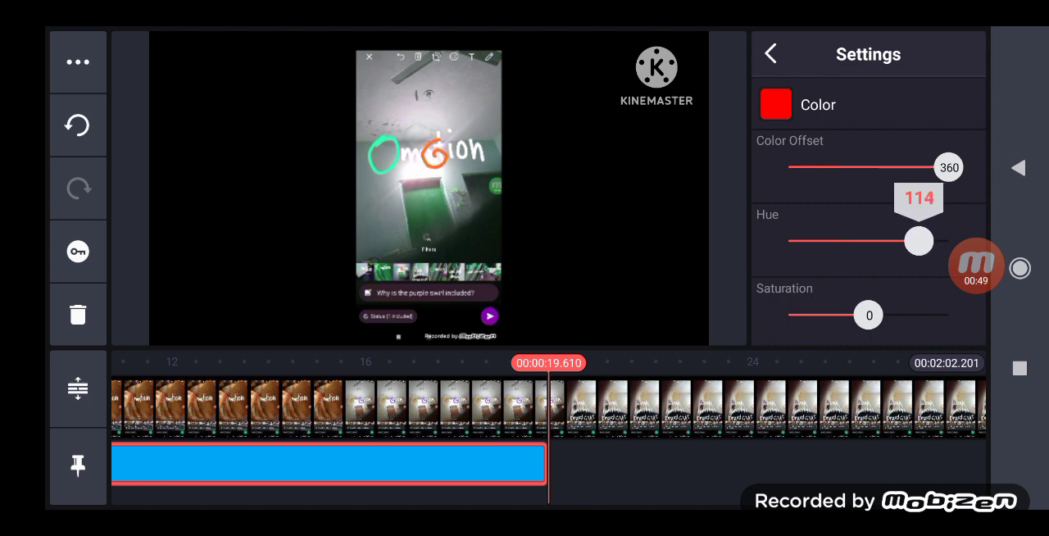
left_click(770, 53)
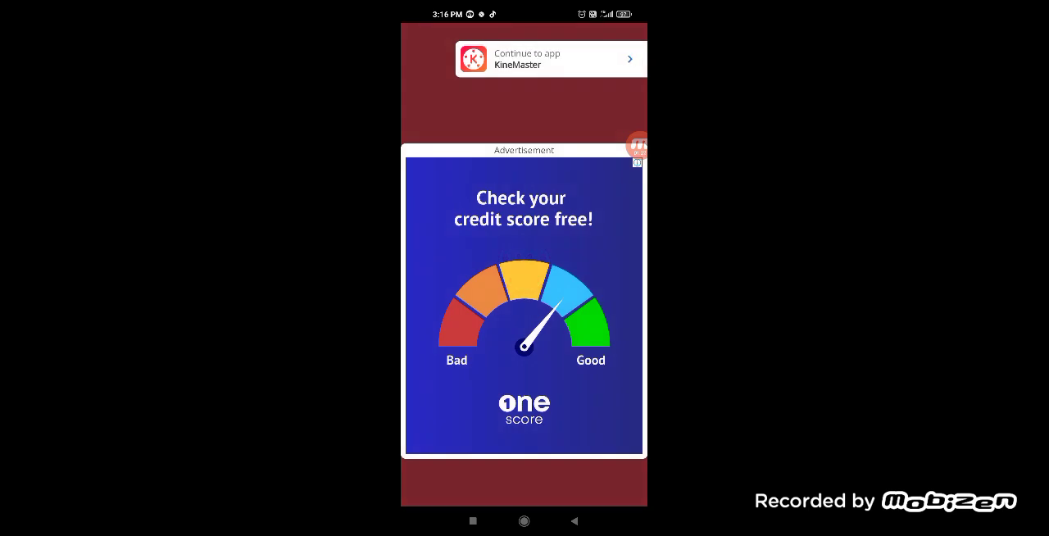
Dismiss the advertisement with 'Continue to app' and return to the Effect list
left_click(635, 162)
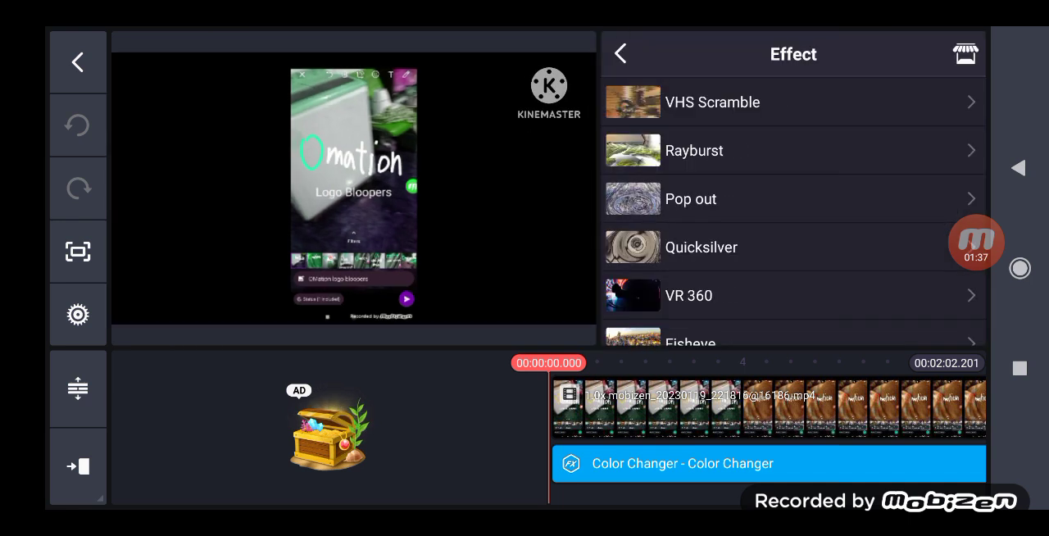
Add a Swirl 2.0 effect layer and lower its Strength from 50 to 10
scroll("down", 3)
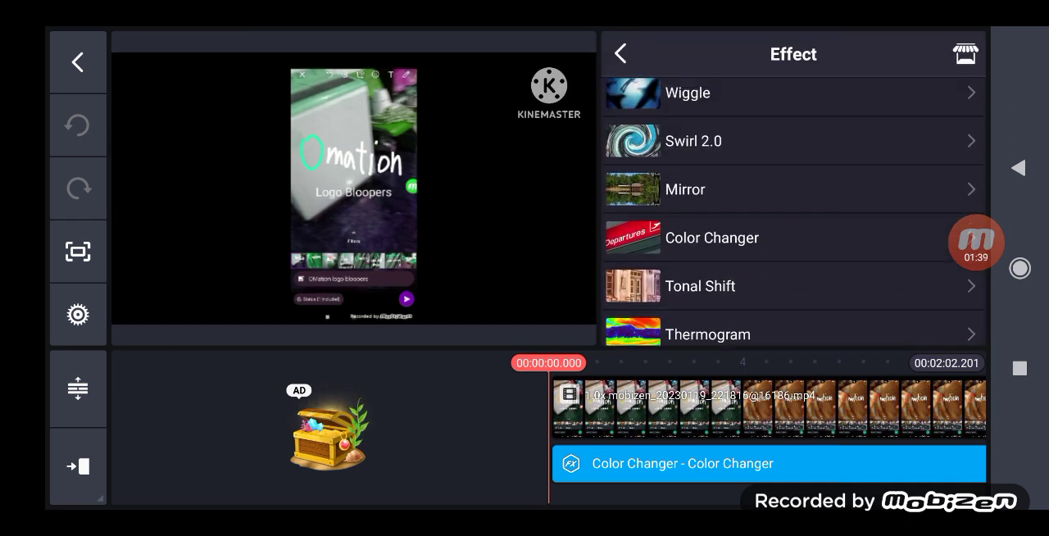
left_click(693, 141)
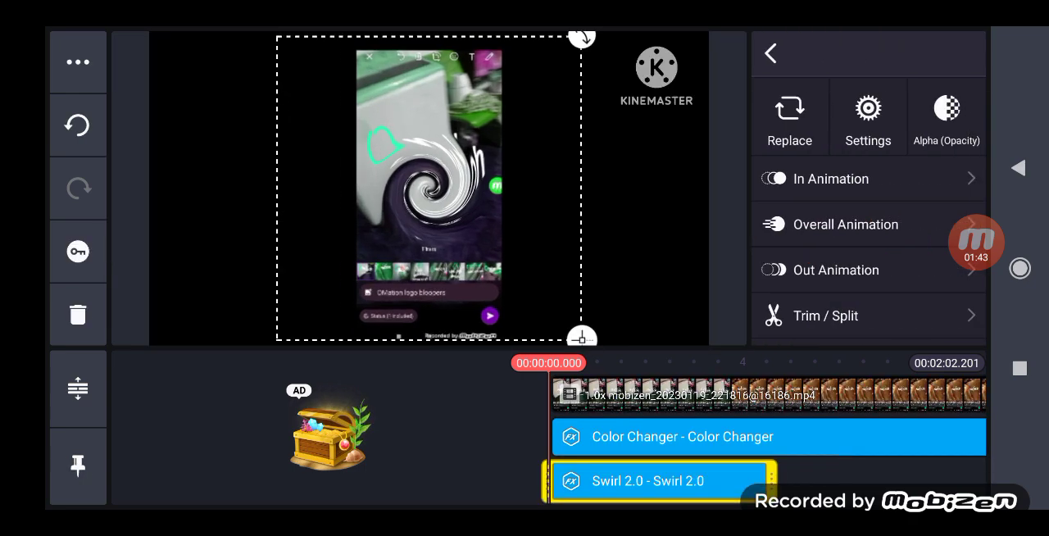
left_click(868, 116)
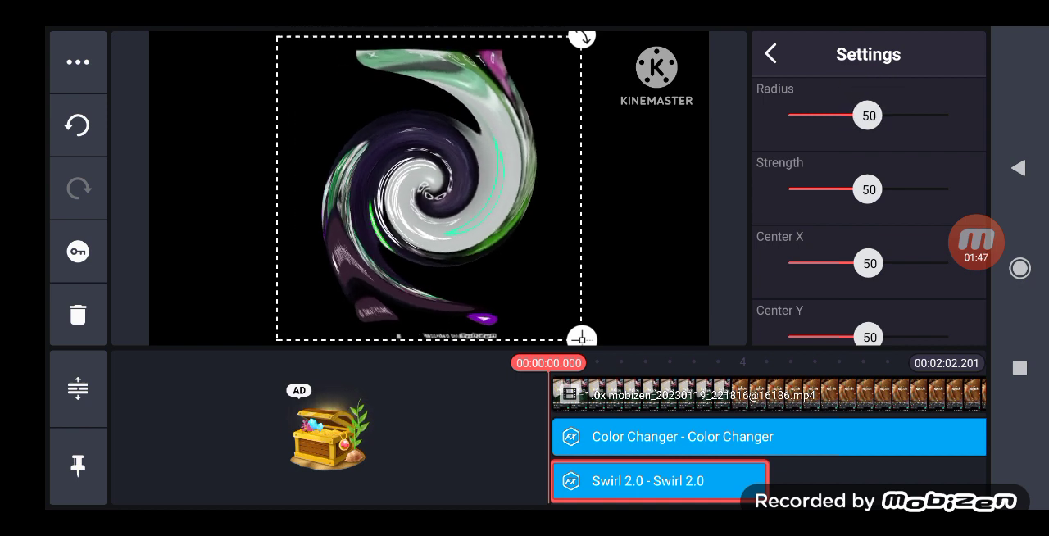
left_click_drag(868, 190, 803, 190)
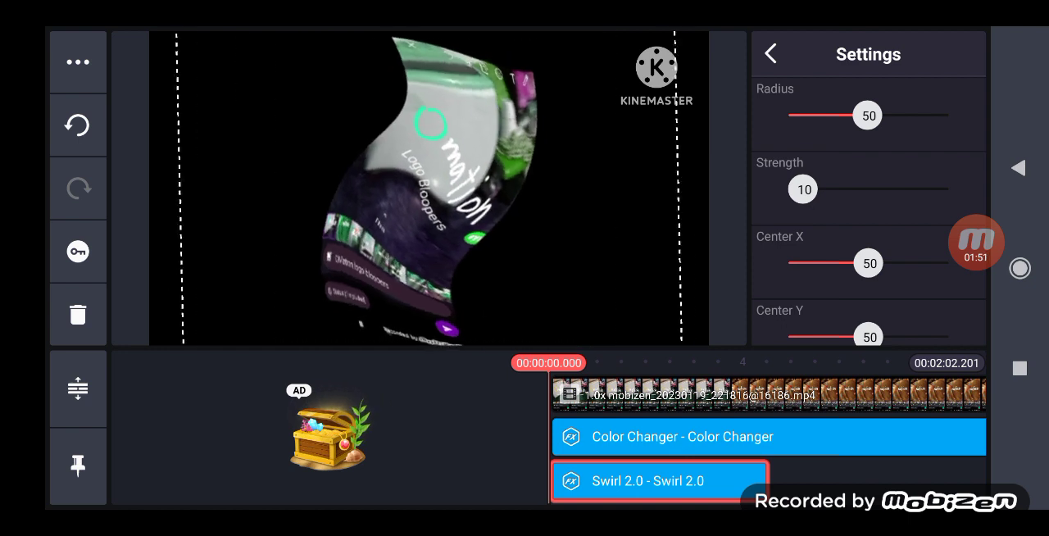
left_click(770, 52)
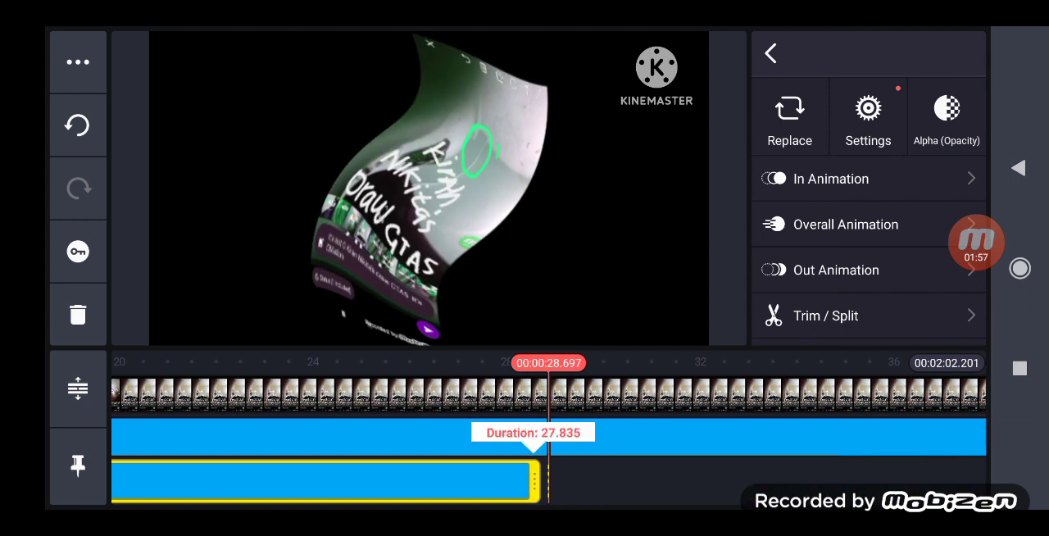
Stretch the Swirl 2.0 layer's right trim handle so it runs to about 28 seconds
left_click_drag(549, 479, 607, 479)
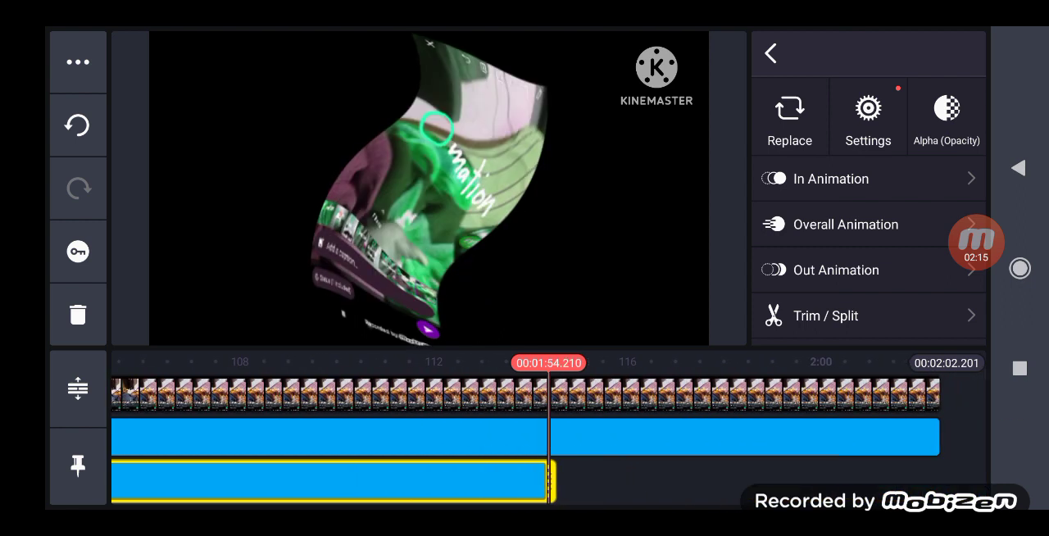
left_click_drag(554, 478, 937, 479)
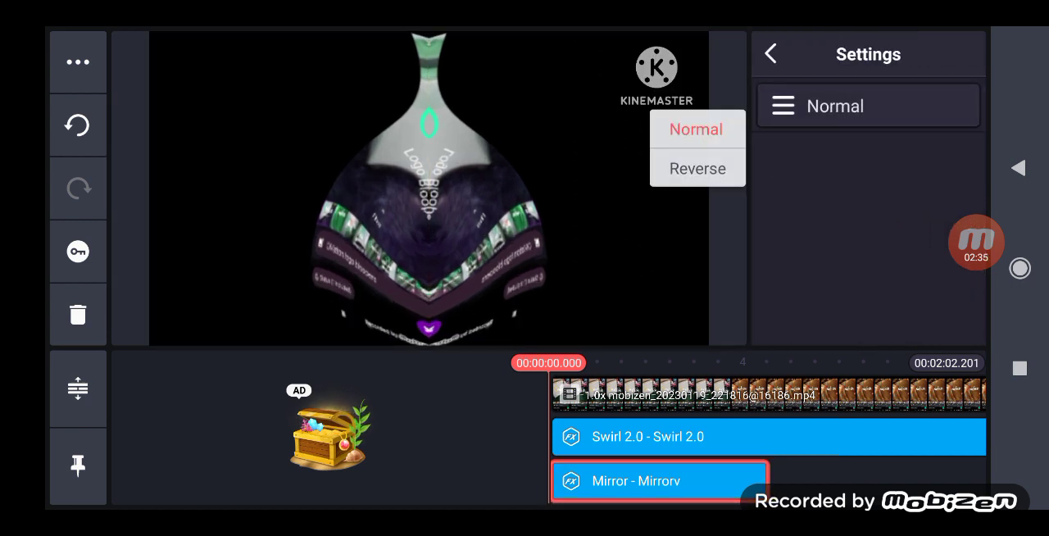
Switch the Mirror effect's mode from Normal to Reverse
left_click(698, 169)
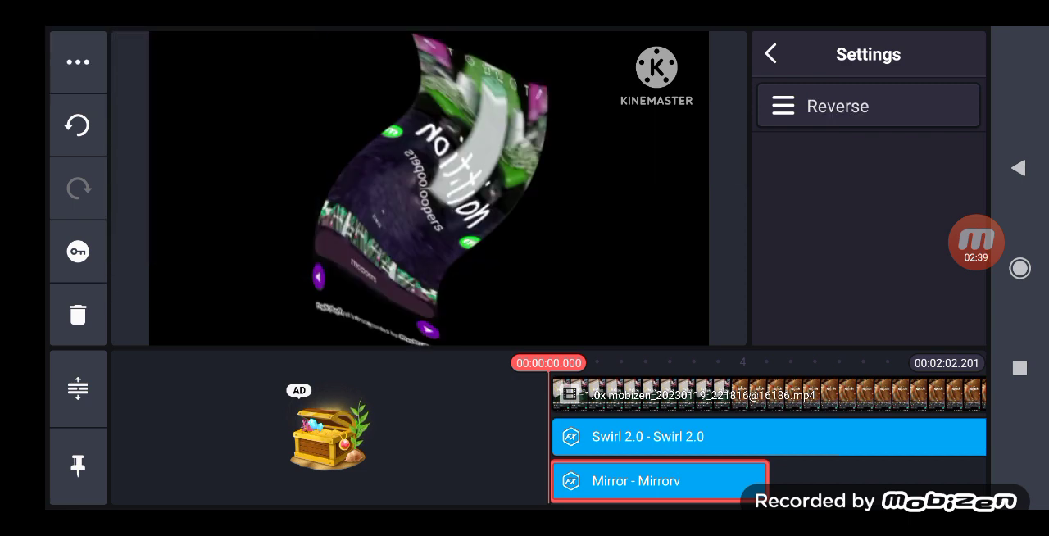
left_click(770, 52)
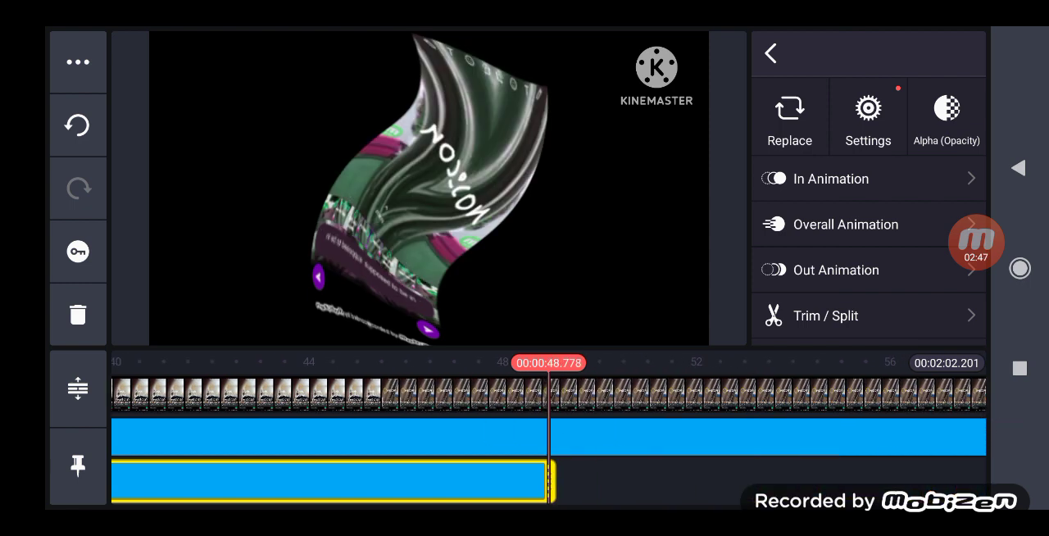
Stretch the Mirror layer's right trim handle so it extends to roughly 76 seconds
left_click_drag(553, 478, 770, 478)
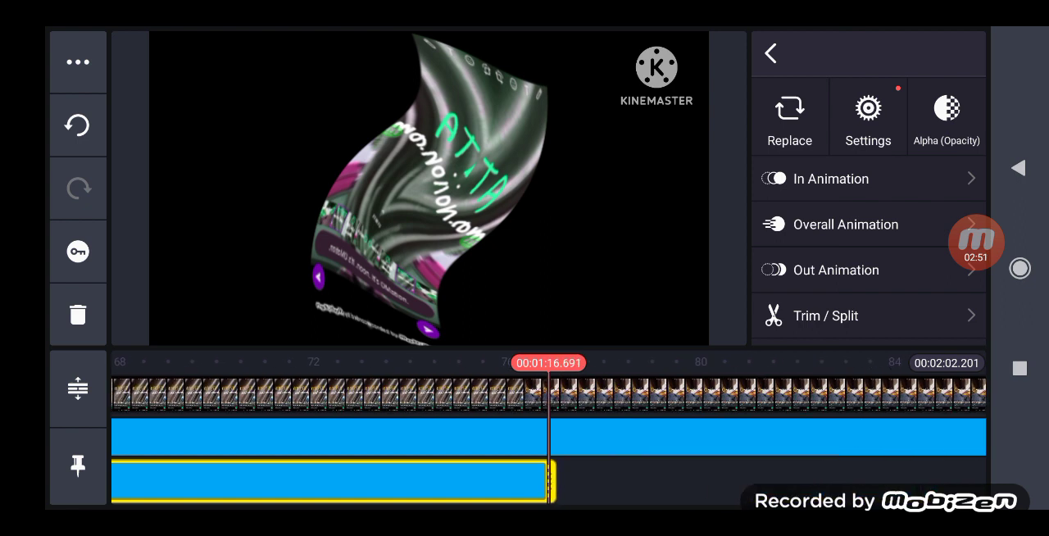
left_click_drag(553, 479, 565, 479)
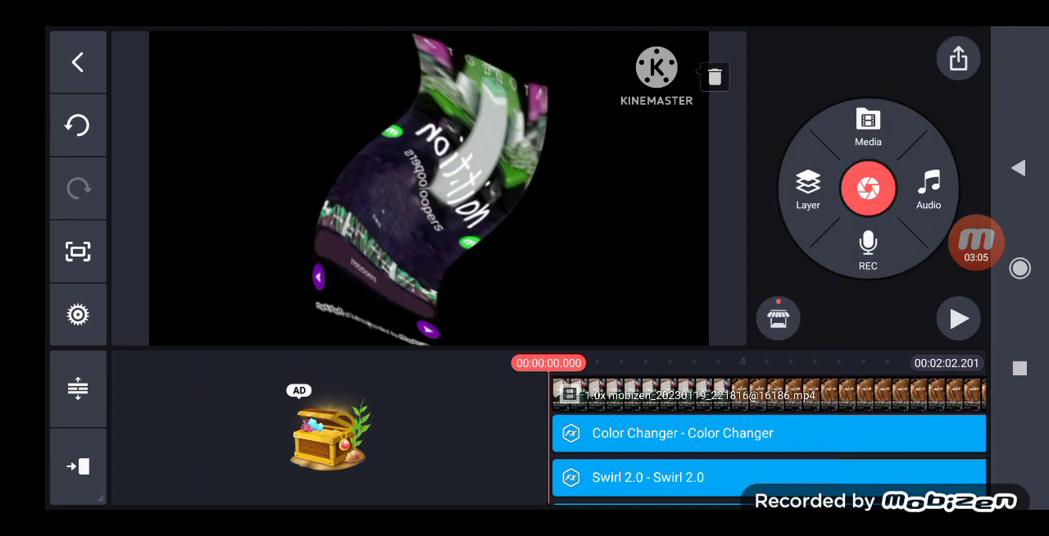
Give the main video clip's audio the Woman Voice Changer preset
scroll("down", 3)
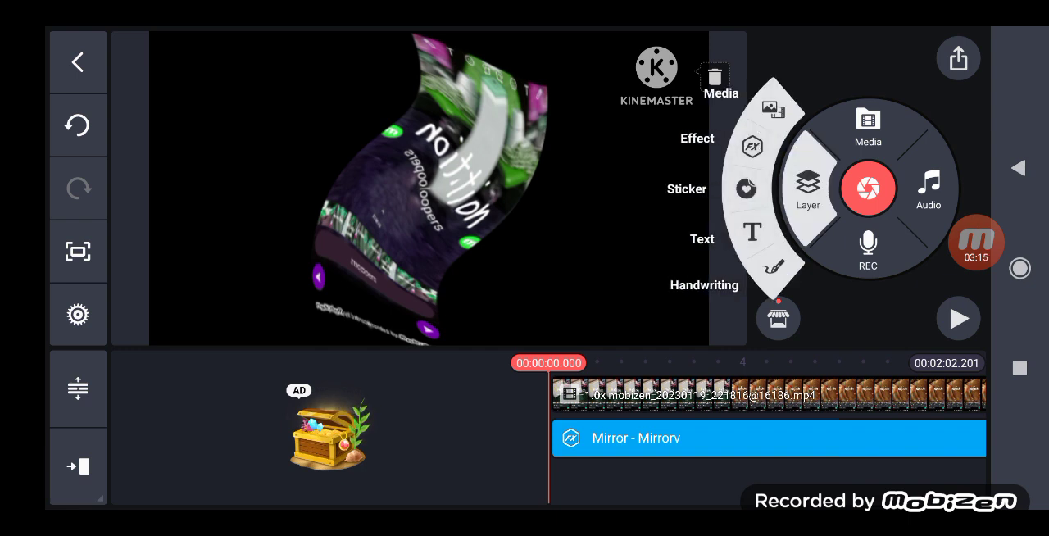
left_click(770, 394)
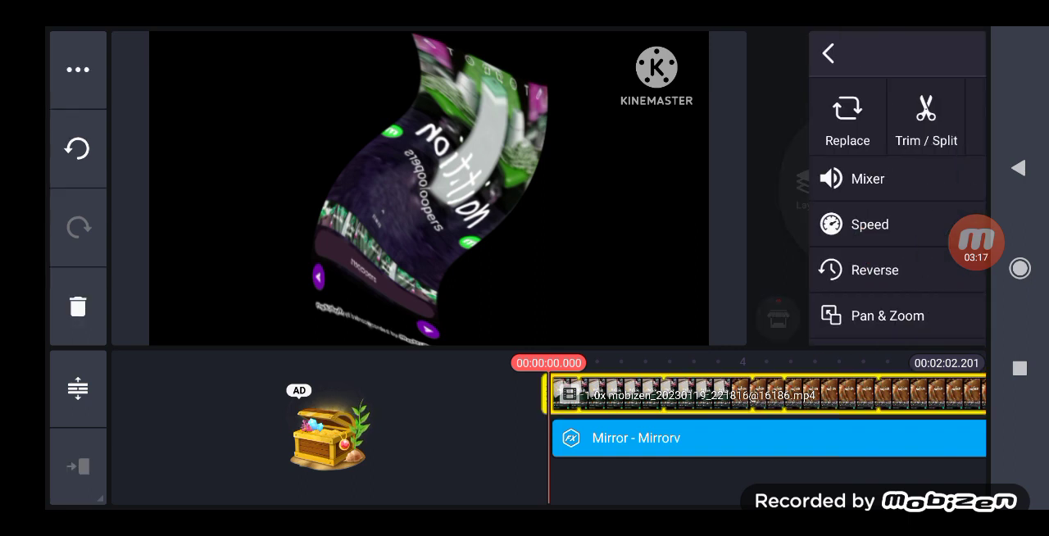
left_click(945, 320)
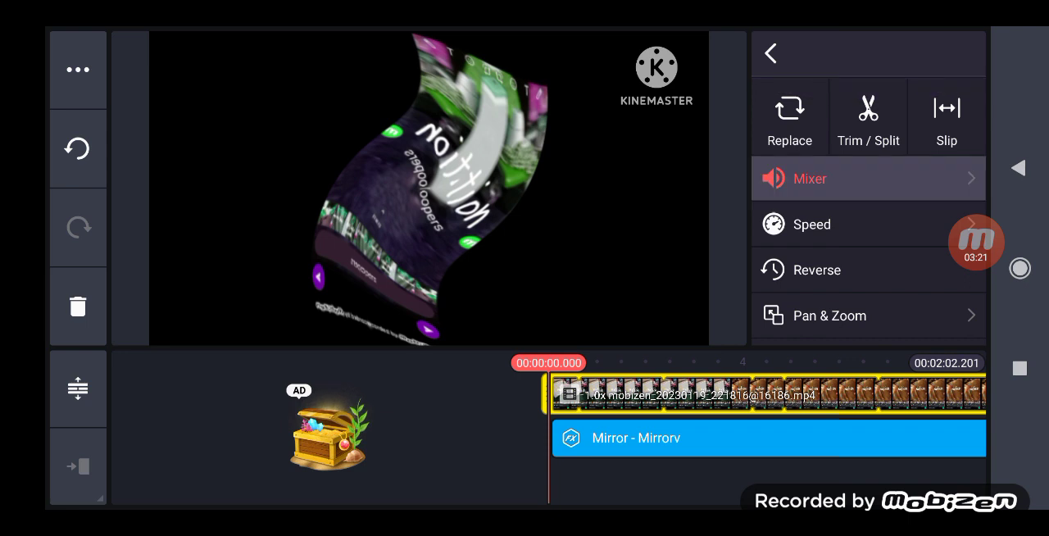
left_click(827, 179)
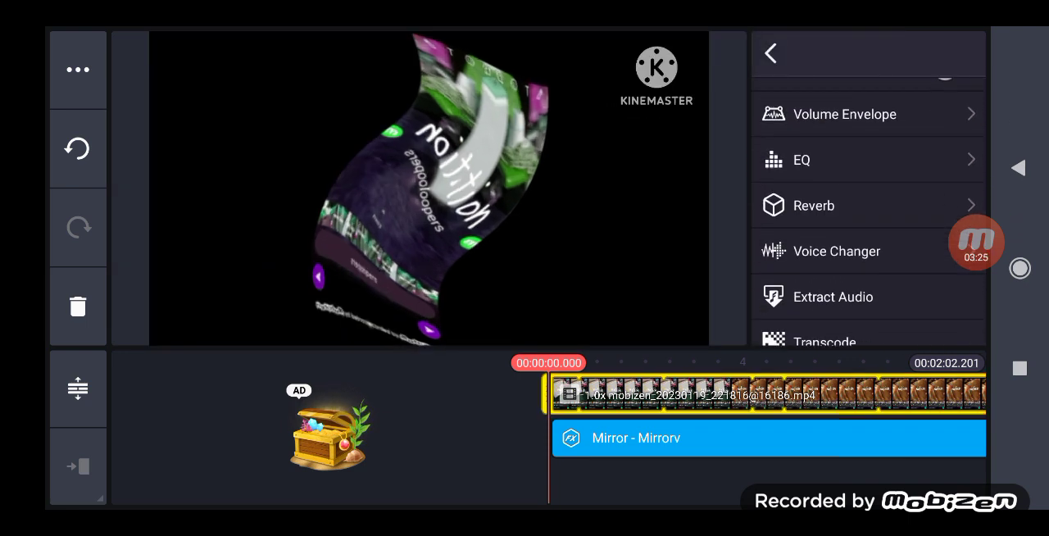
left_click(836, 251)
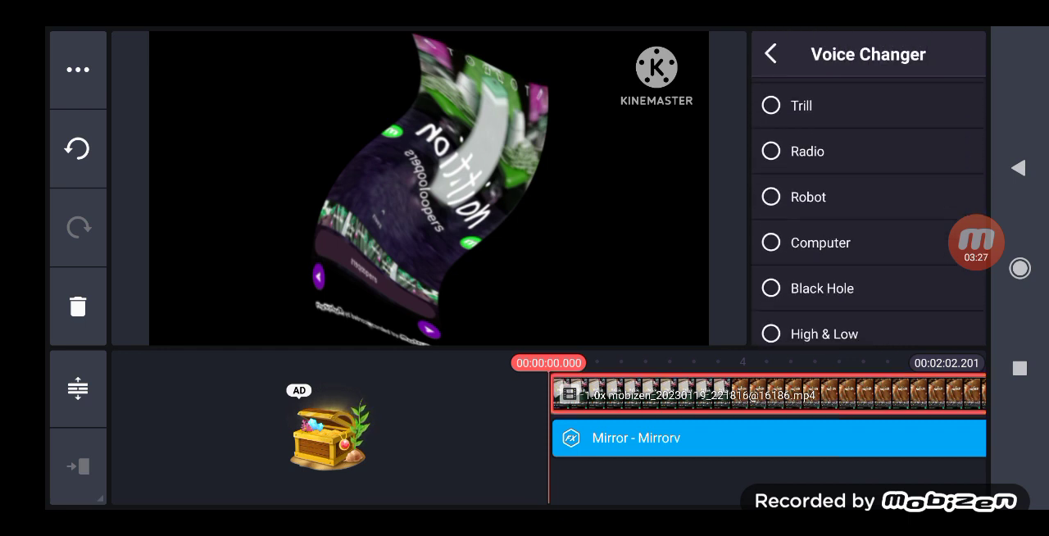
scroll("down", 3)
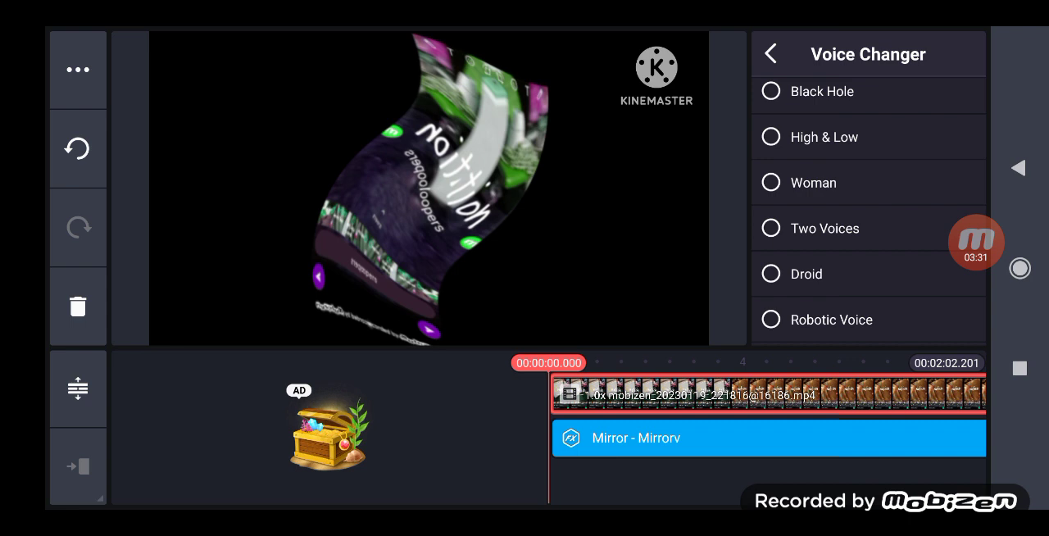
left_click(770, 53)
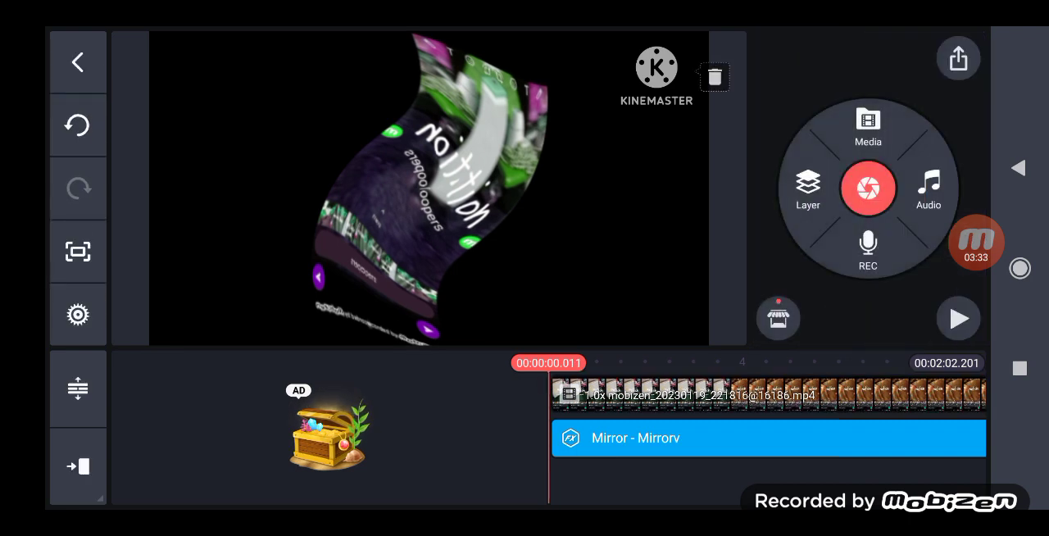
Play the project back to preview the layered effects
left_click(958, 318)
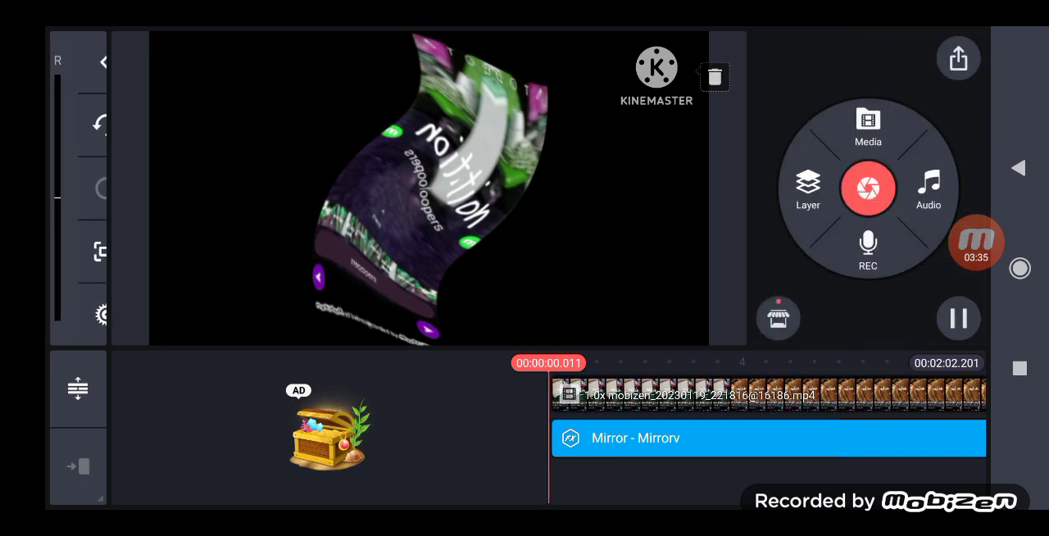